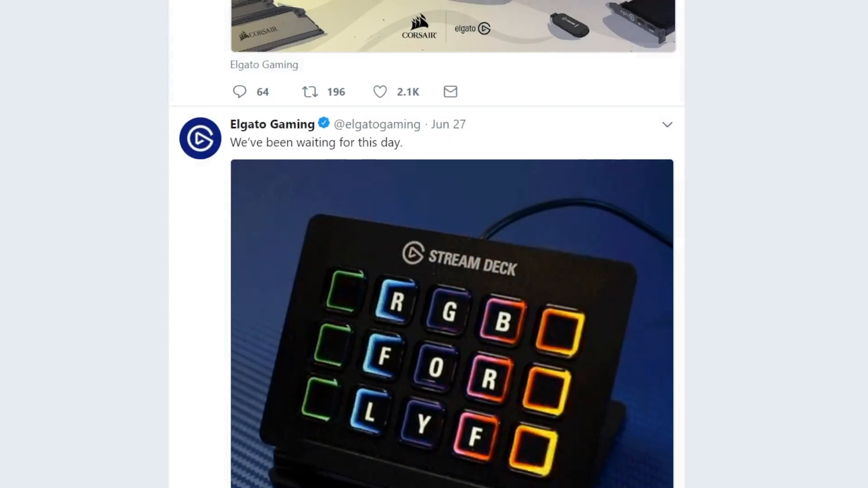
Step: Scroll the Twitter feed down to the Elgato Gaming Stream Deck RGB tweet
scroll("down", 3)
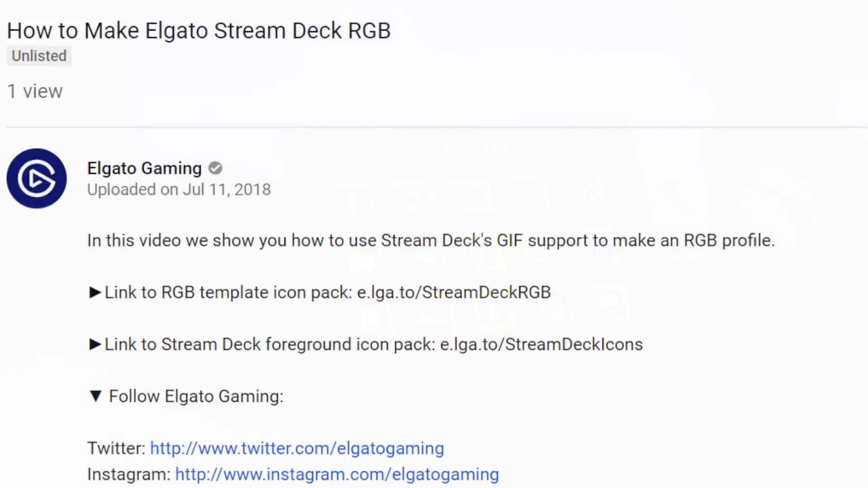
Step: Scroll the video page down to the description with the template and icon pack links
scroll("down", 3)
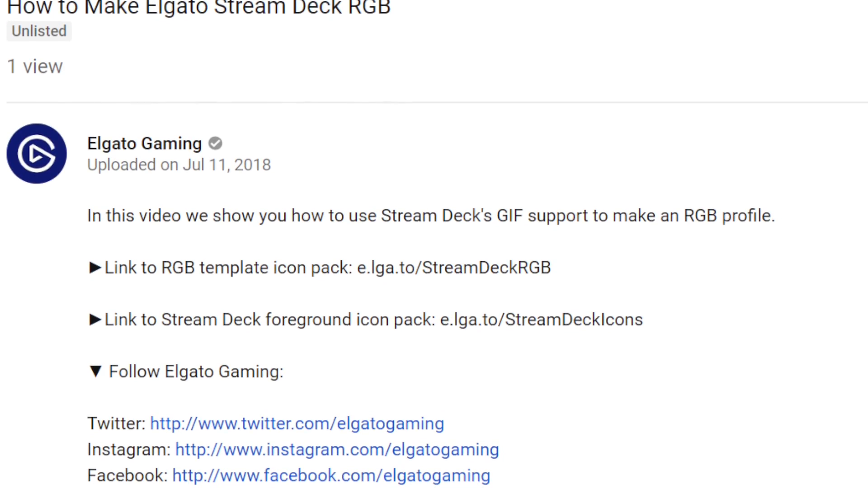
scroll("down", 3)
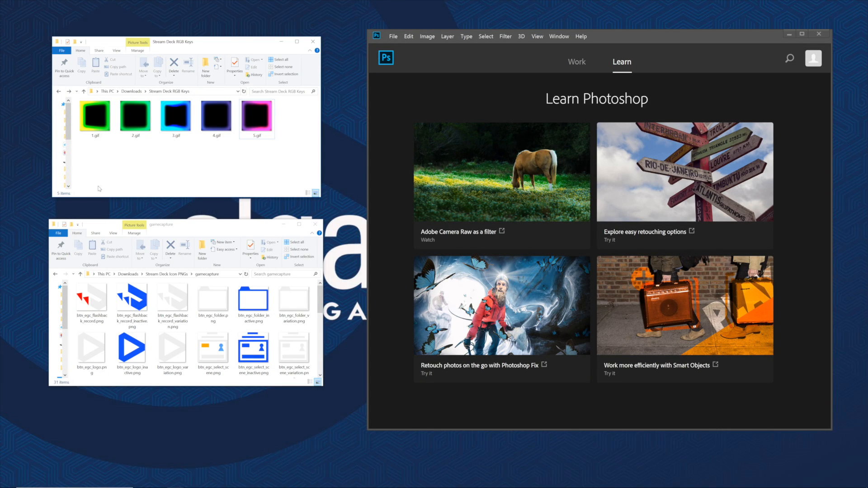
mouse_move(344, 167)
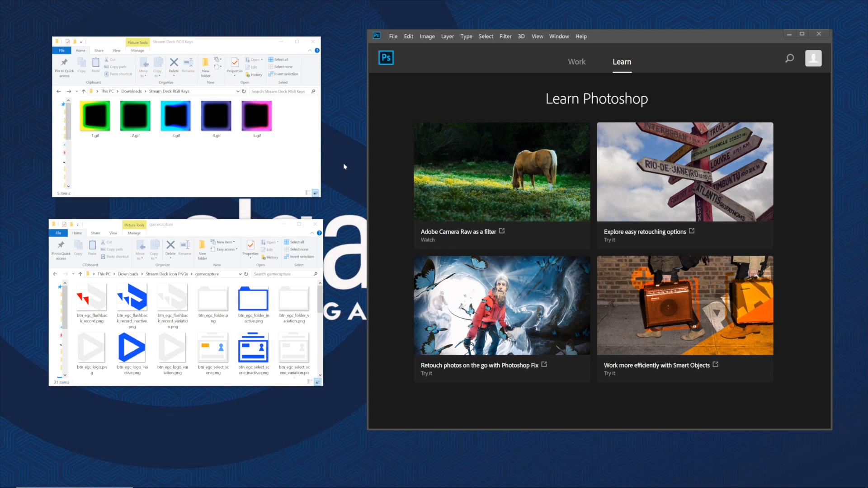
mouse_move(346, 179)
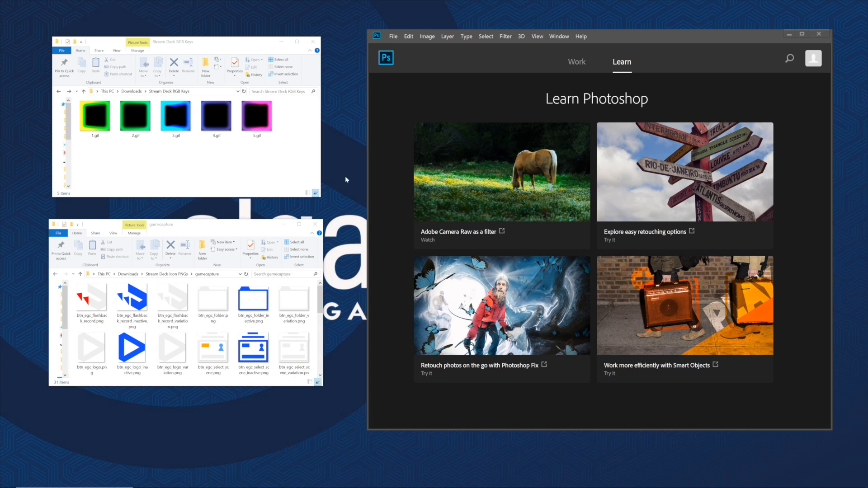
Step: Scroll the gamecapture icon folder down until the microphone toggle PNGs are visible
scroll("down", 3)
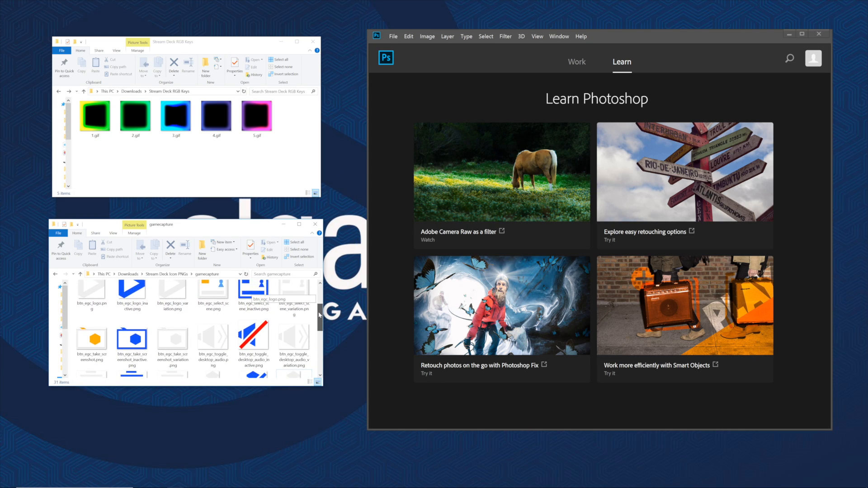
scroll("down", 3)
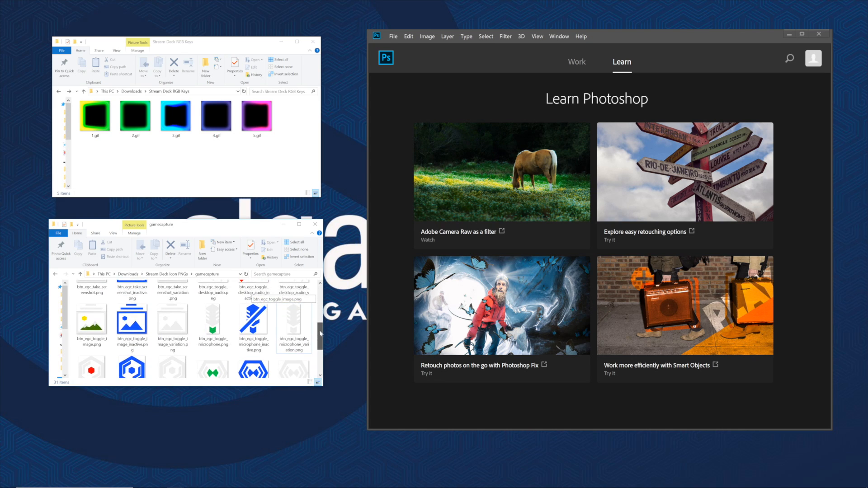
scroll("down", 3)
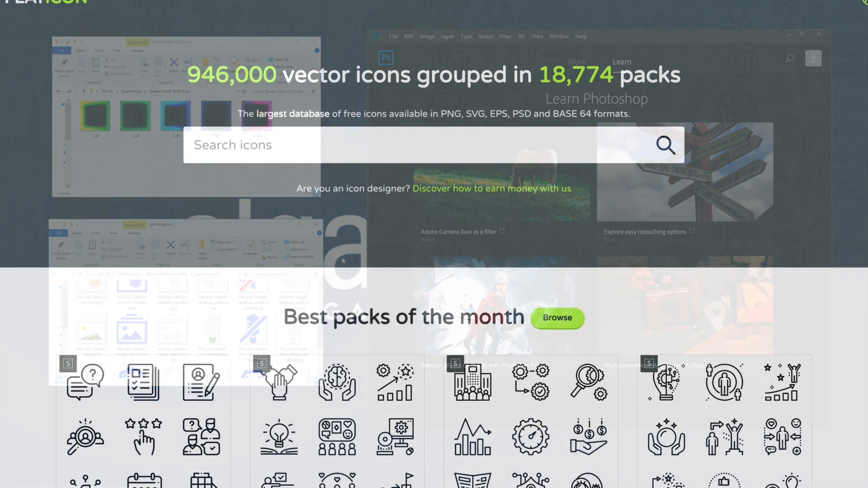
Step: Scroll the Flaticon home page to the search box and Best packs of the month
scroll("down", 3)
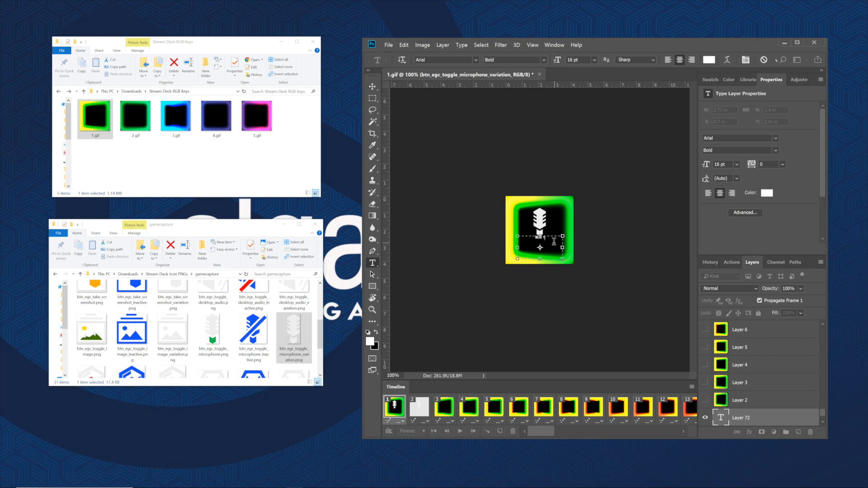
Step: Commit the 'MIC 1' text label placed beneath the microphone icon on 1.gif
left_click(595, 60)
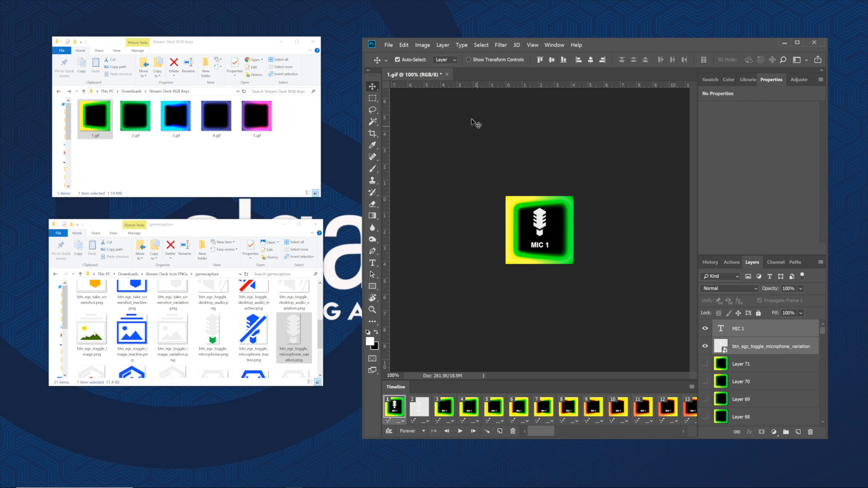
Step: Export via Save for Web (Legacy) with Looping Options set to Forever and proceed to save
left_click(388, 45)
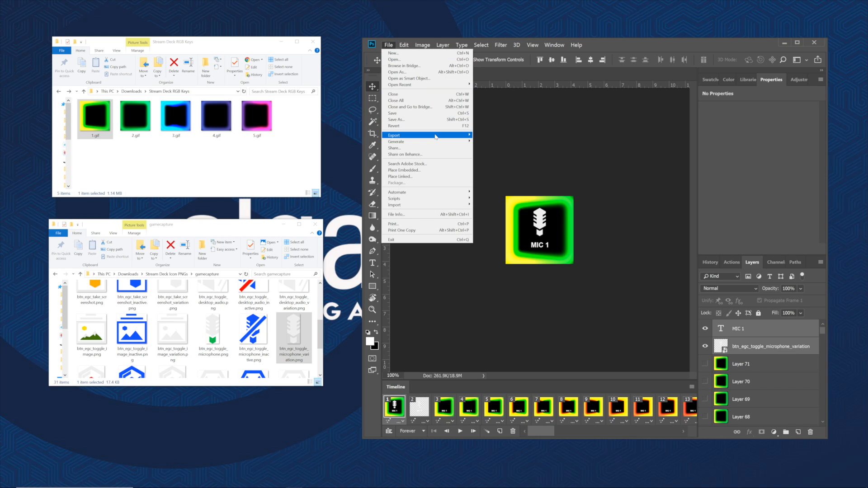
left_click(393, 134)
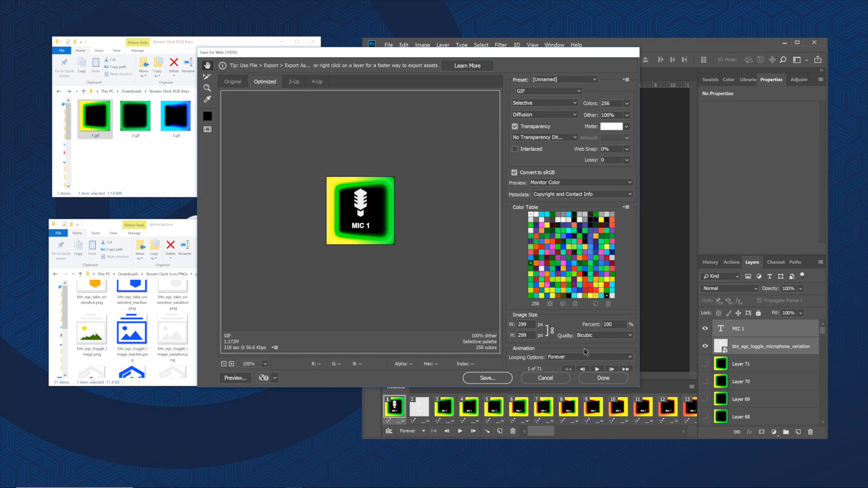
left_click(590, 356)
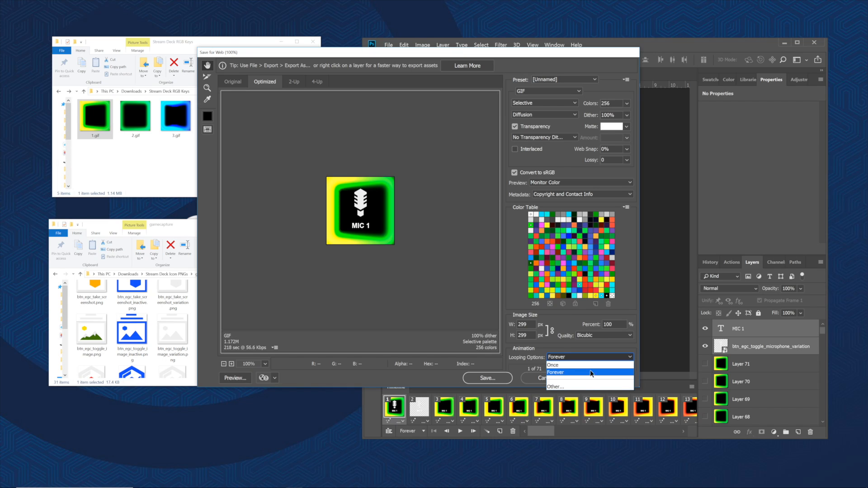
left_click(556, 371)
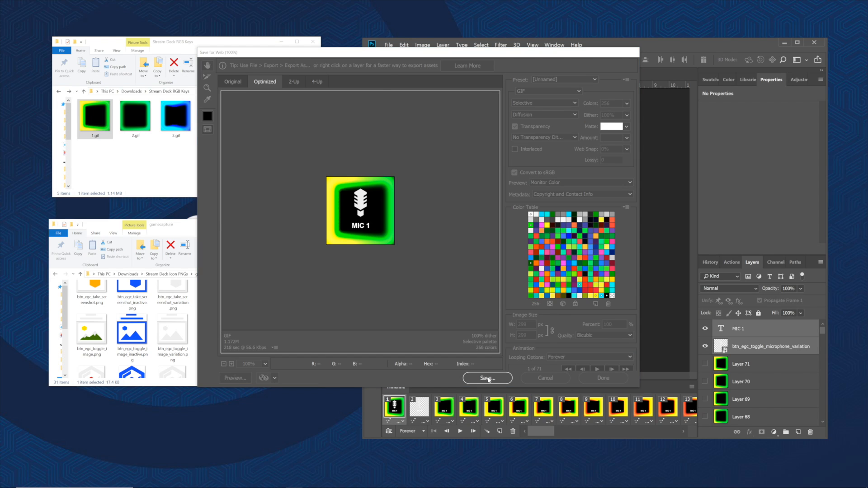
left_click(487, 378)
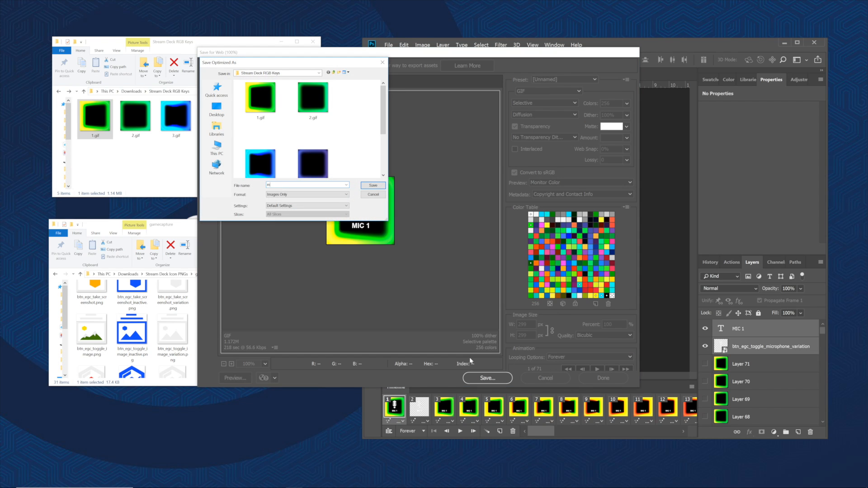